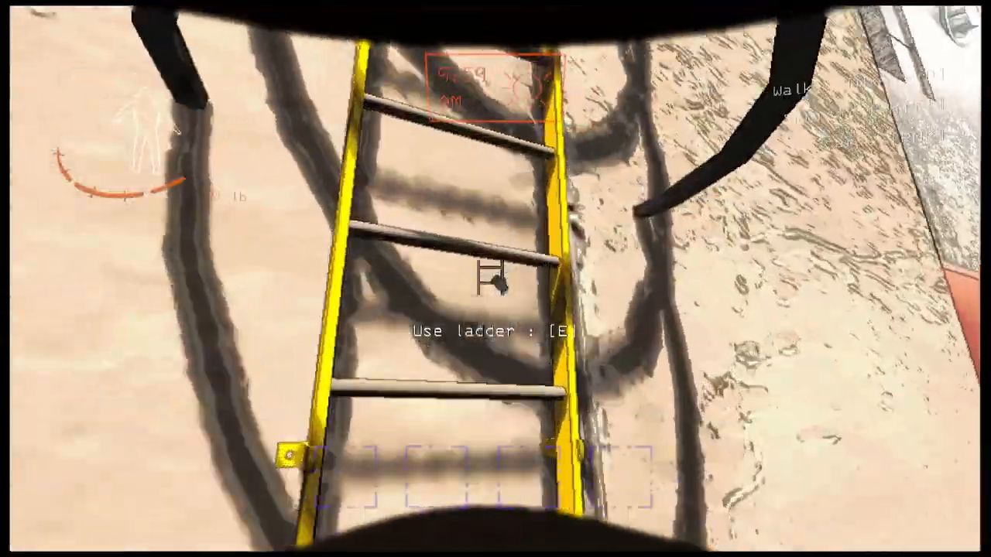
Send 'its ahead' to the crew in chat while spectating.
{"action": "key", "text": "e"}
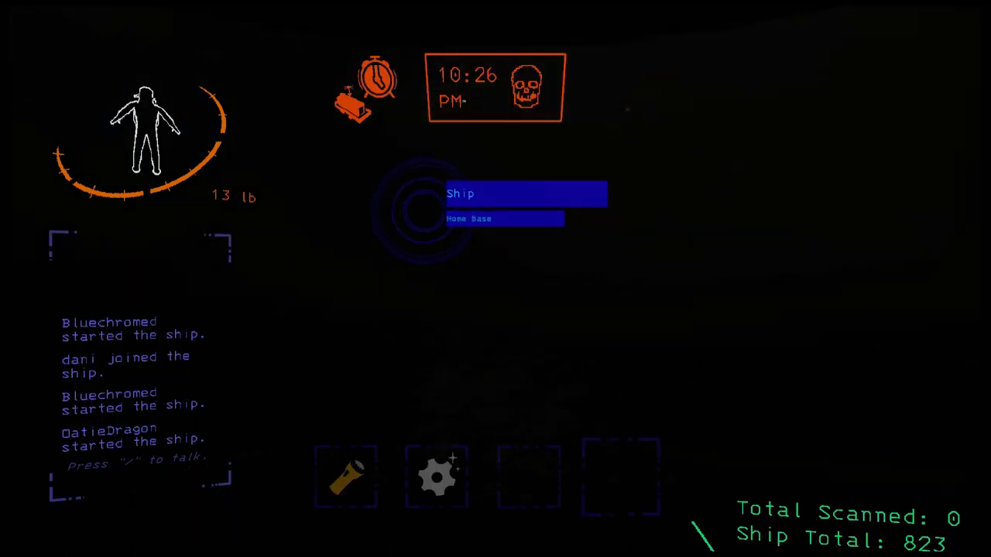
{"action": "type", "text": "its ah"}
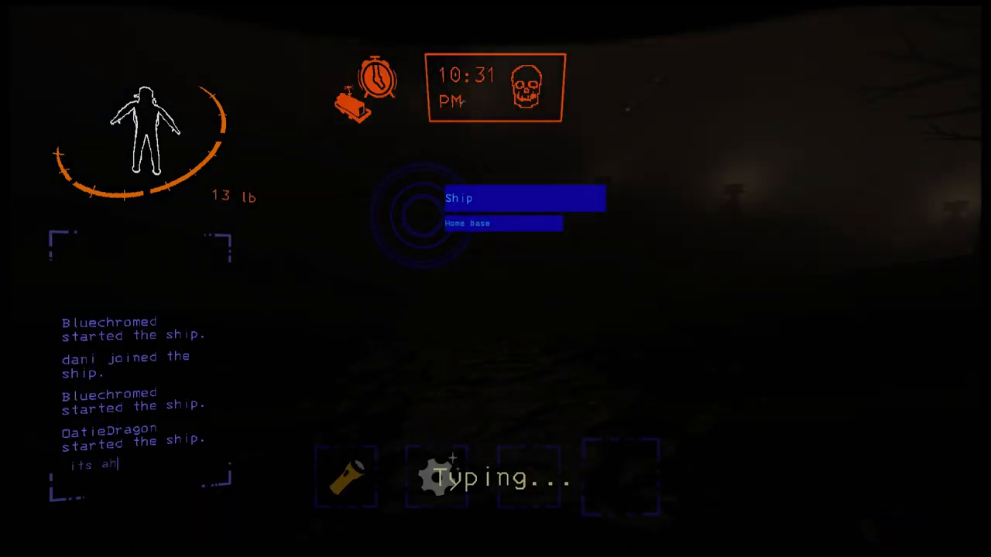
{"action": "key", "text": "enter"}
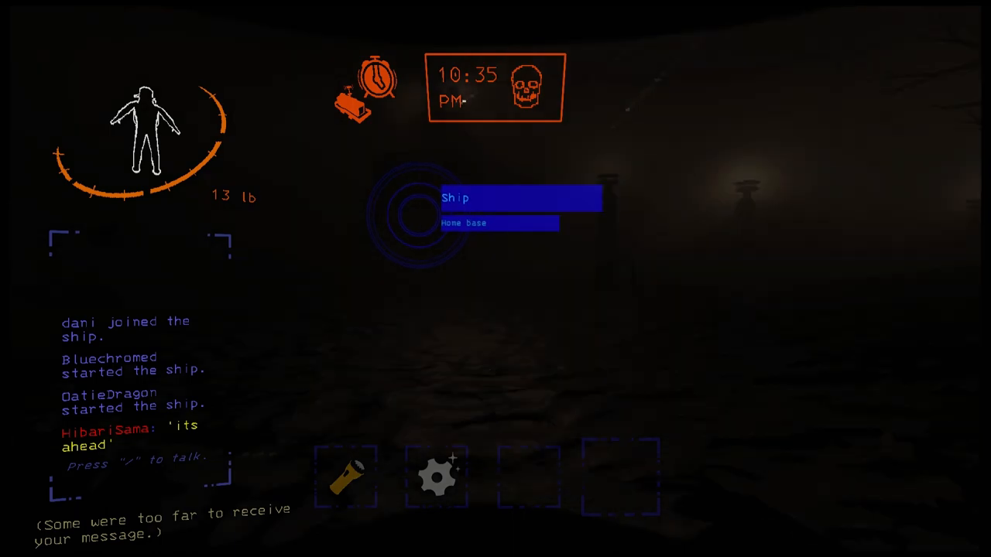